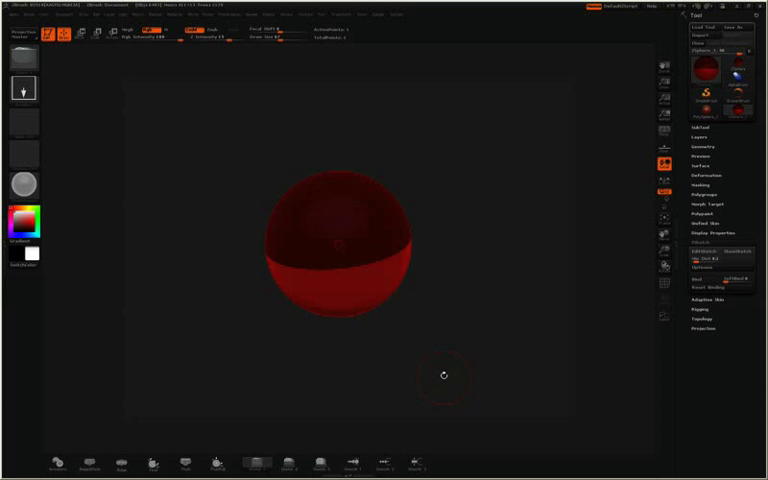
pyautogui.moveTo(455, 335)
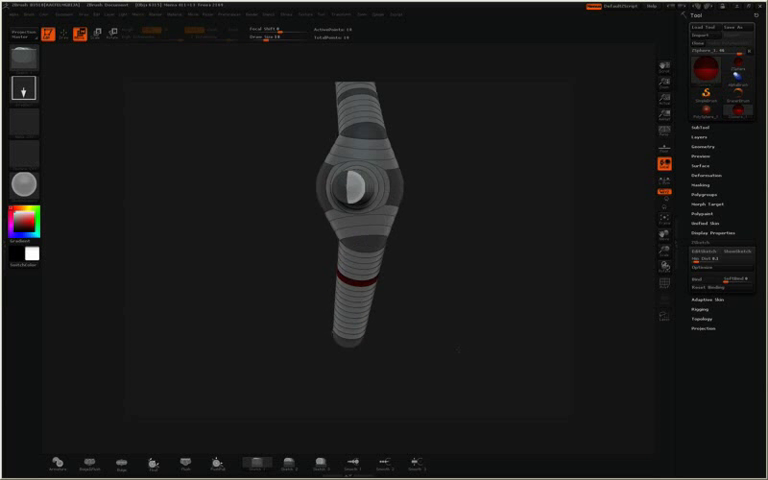
# - Drag out child ZSpheres vertically from the root to form the figure's central spine
pyautogui.moveTo(365, 235); pyautogui.dragTo(345, 340)
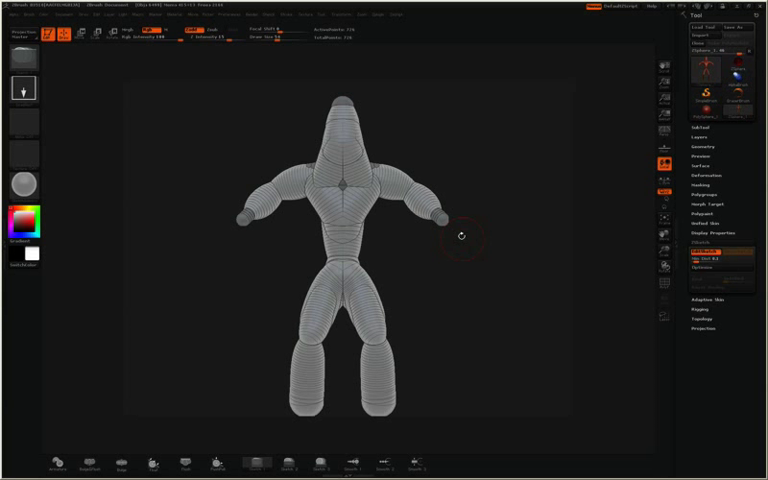
pyautogui.moveTo(476, 327)
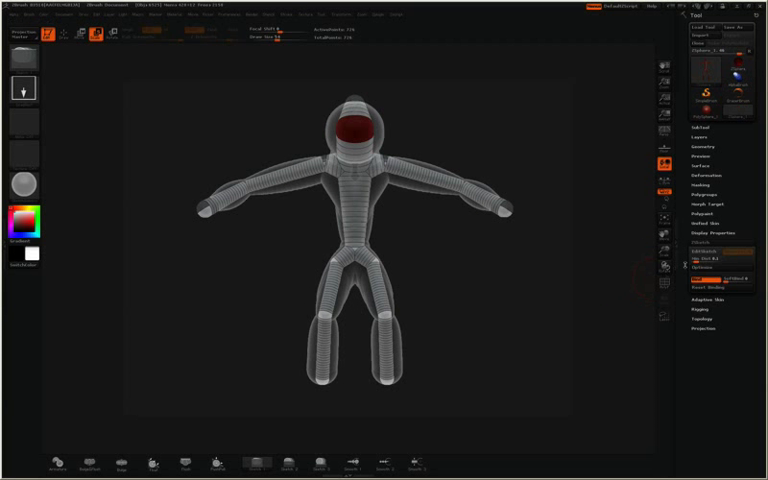
pyautogui.moveTo(705, 253)
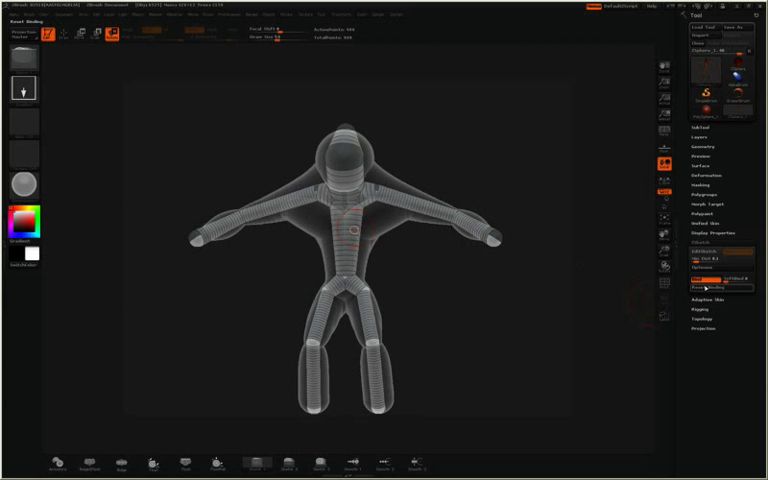
pyautogui.moveTo(705, 287)
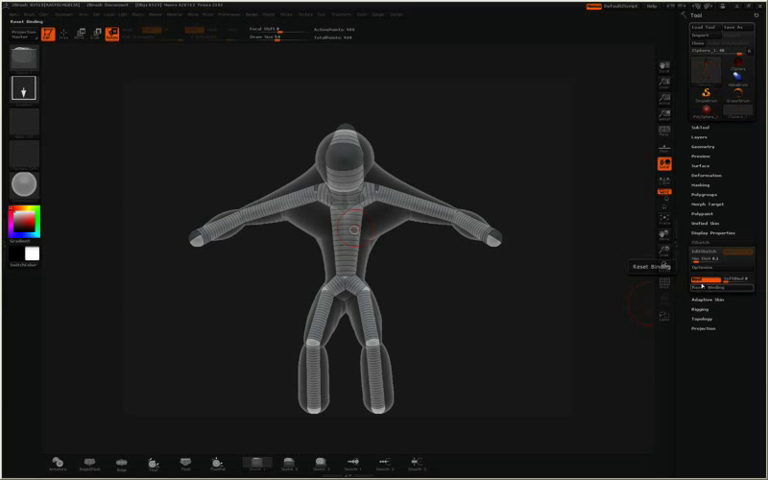